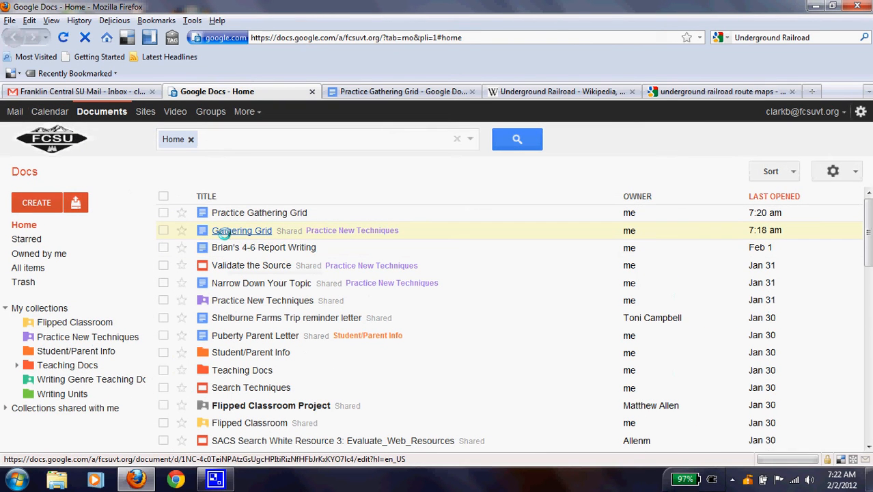
pyautogui.moveTo(243, 230)
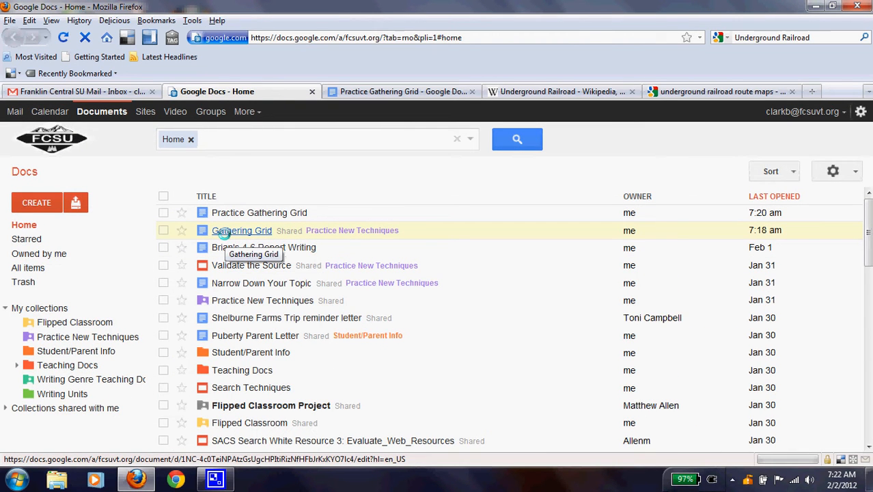
# Step: Search the Docs list for 'Ga' and open the Gathering Grid document
pyautogui.click(242, 229)
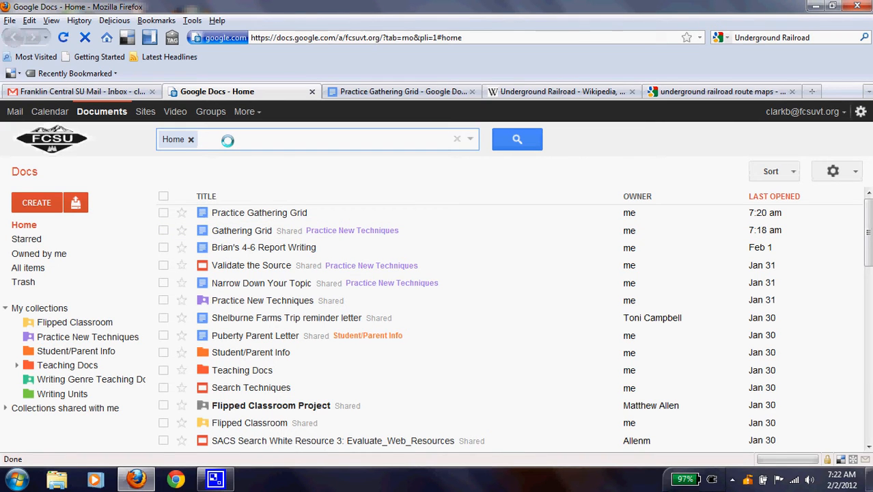
pyautogui.write('Gathering')
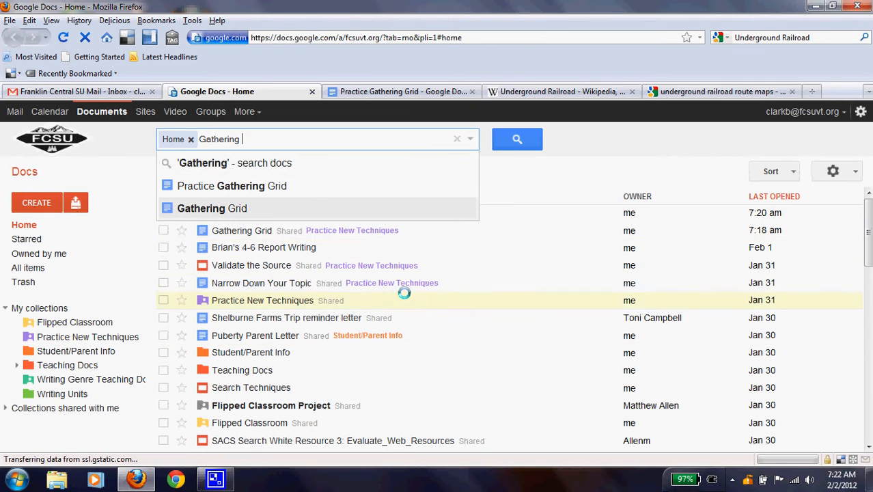
pyautogui.click(211, 208)
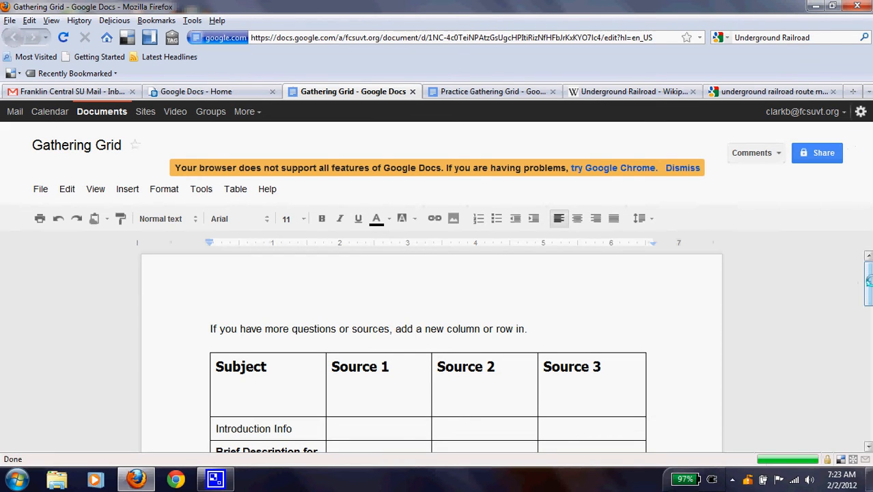
# Step: Scroll the grid and bring up the document's file options
pyautogui.scroll(-3)
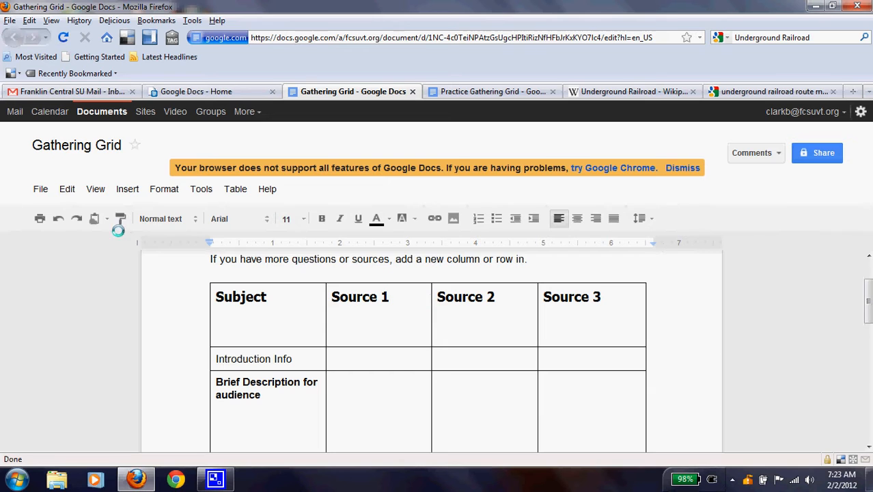
pyautogui.click(41, 189)
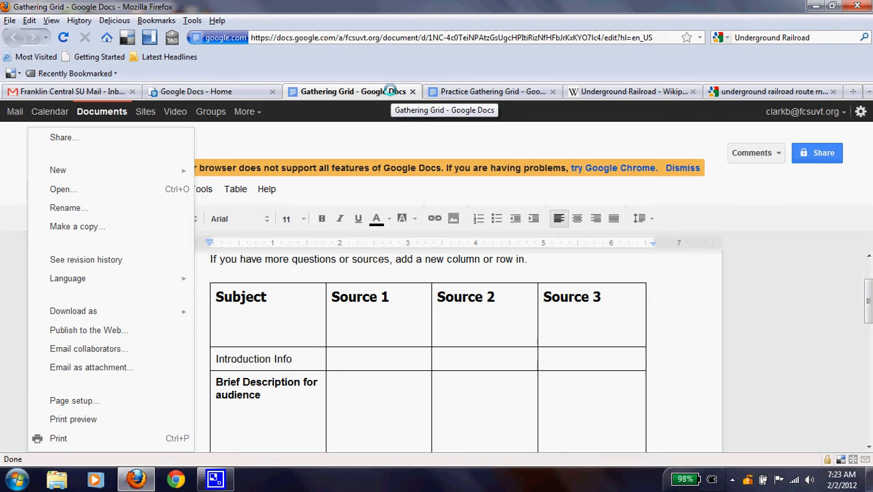
pyautogui.moveTo(457, 90)
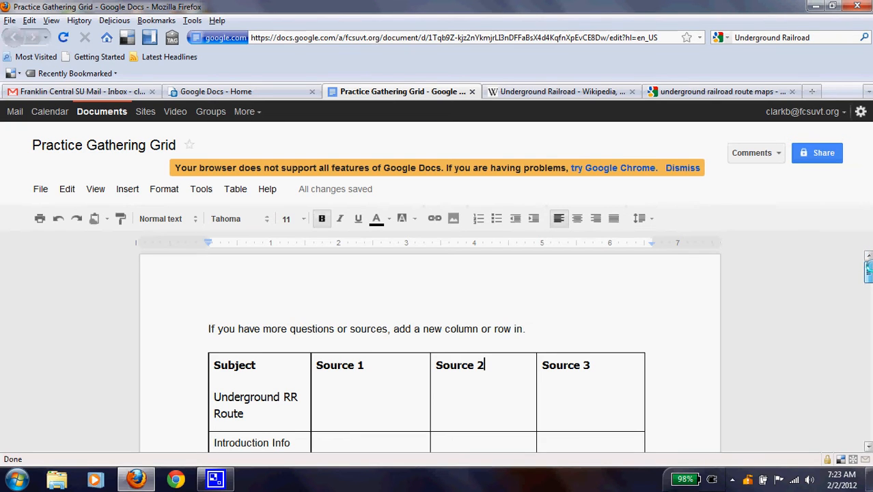
pyautogui.scroll(-3)
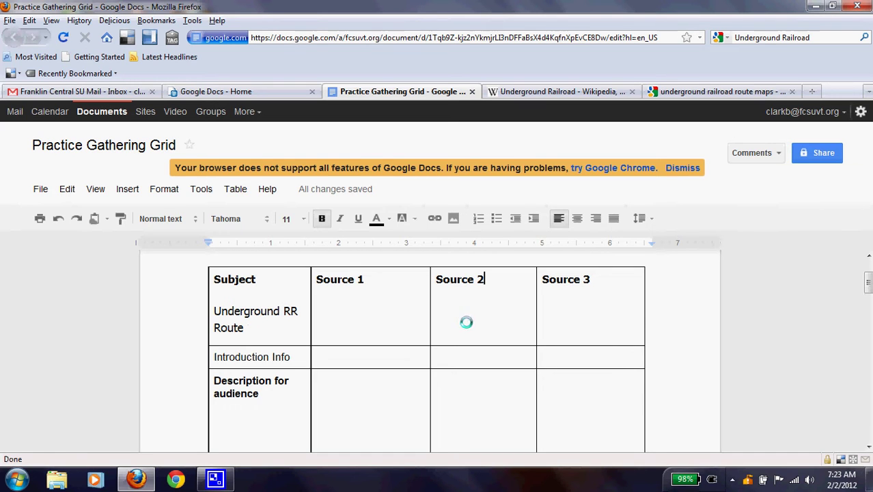
pyautogui.scroll(-3)
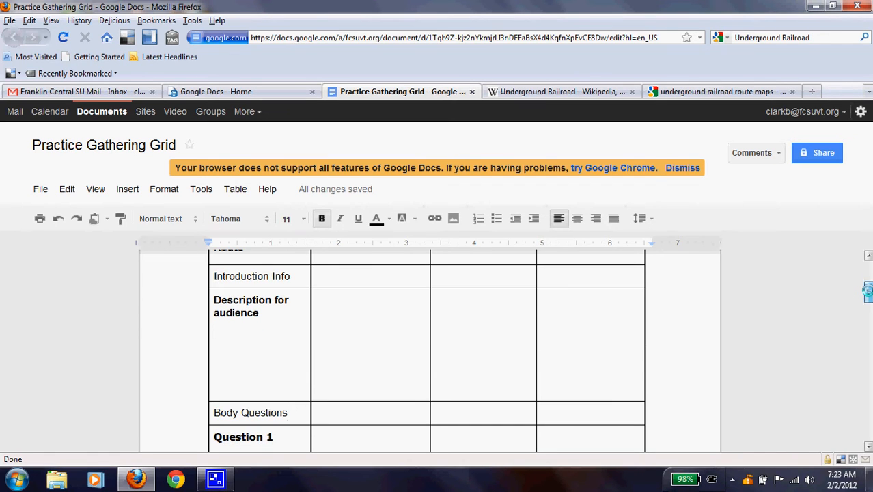
pyautogui.scroll(-3)
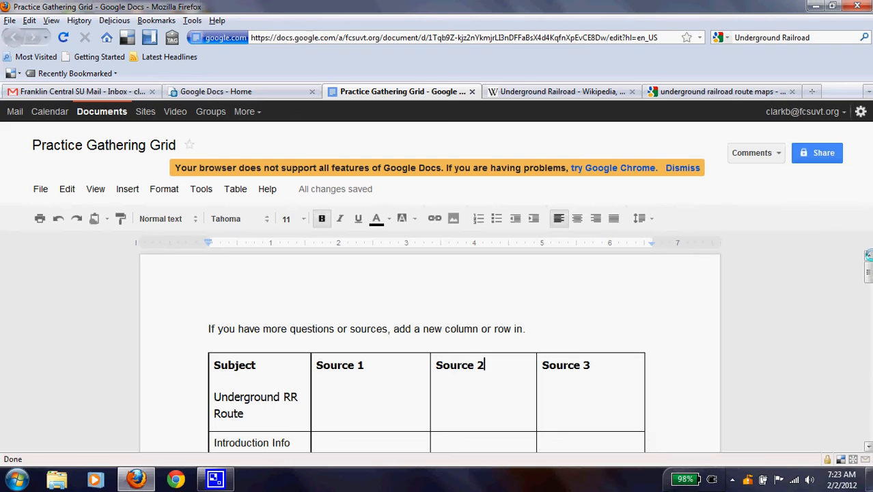
pyautogui.scroll(-3)
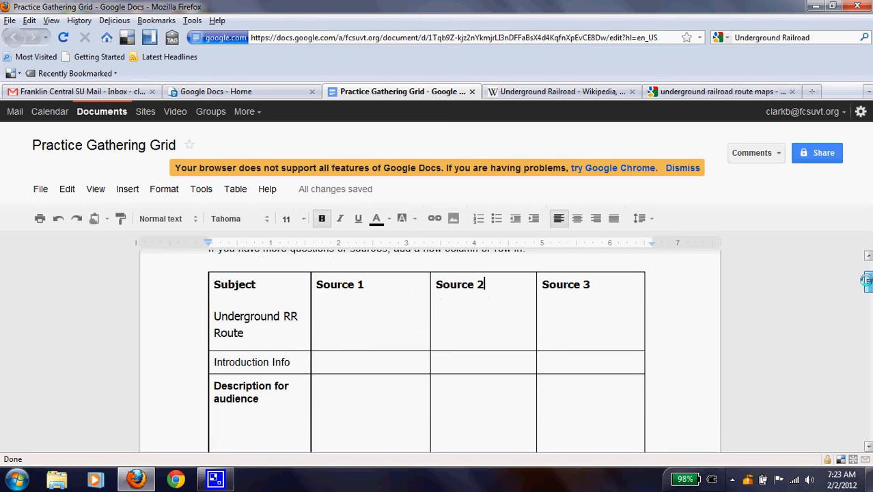
pyautogui.scroll(-3)
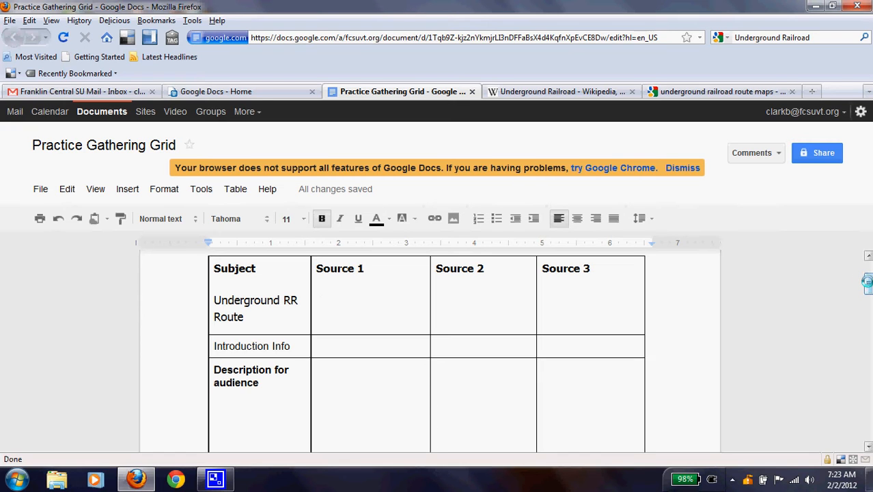
pyautogui.click(317, 268)
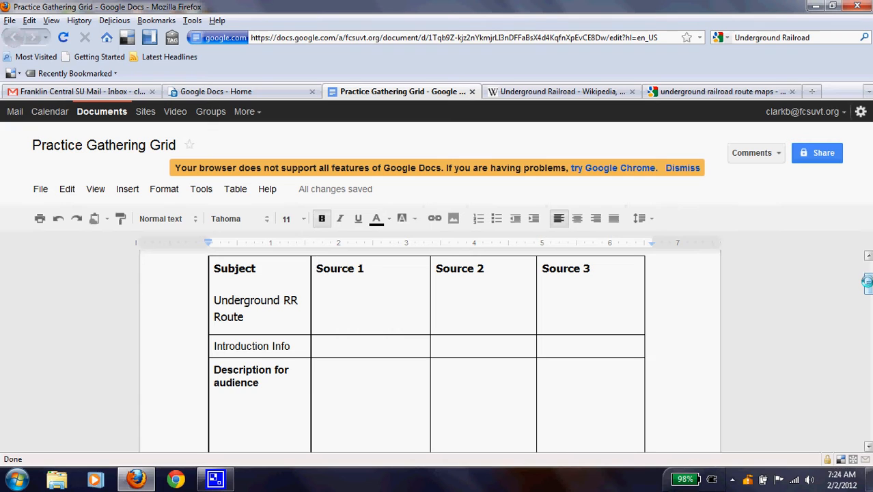
pyautogui.click(315, 268)
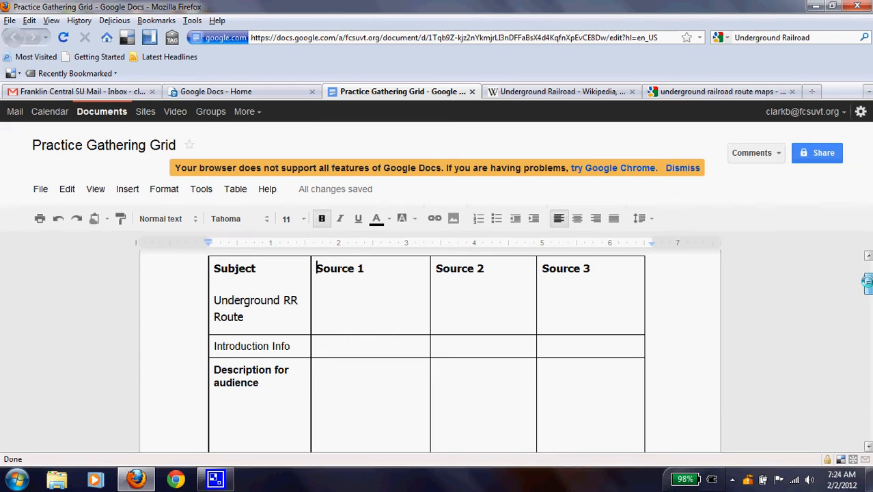
# Step: Scroll down to the Description for audience cell and start the question 'What is'
pyautogui.scroll(-3)
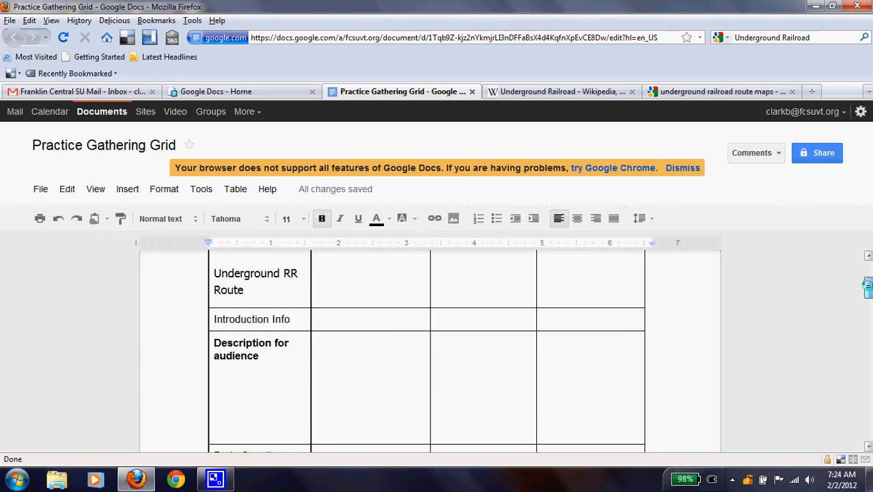
pyautogui.scroll(-3)
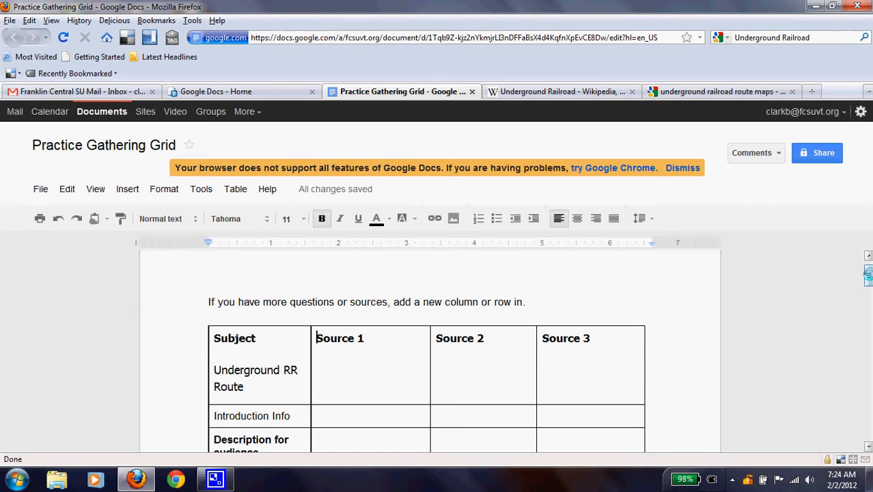
pyautogui.scroll(-3)
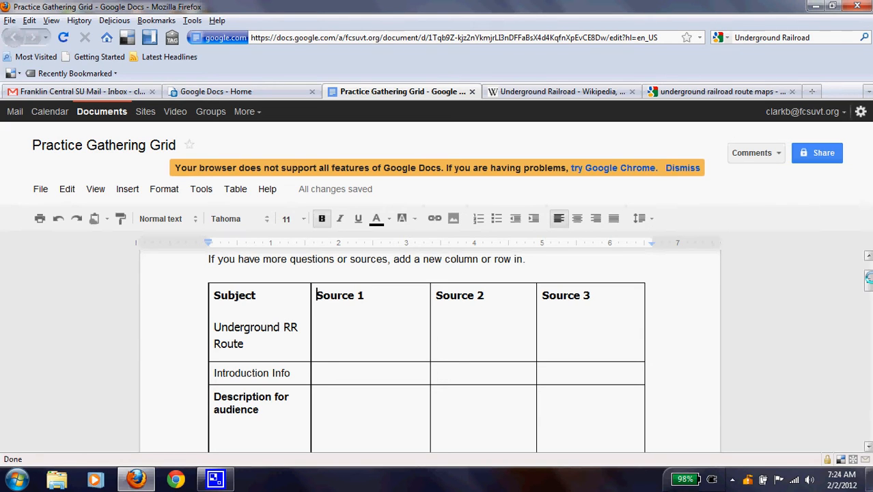
pyautogui.scroll(-3)
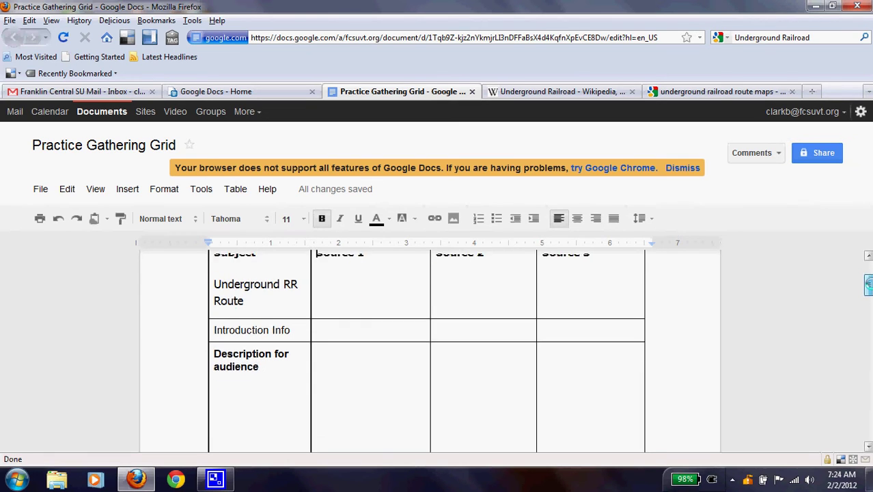
pyautogui.scroll(-3)
pyautogui.write('What is')
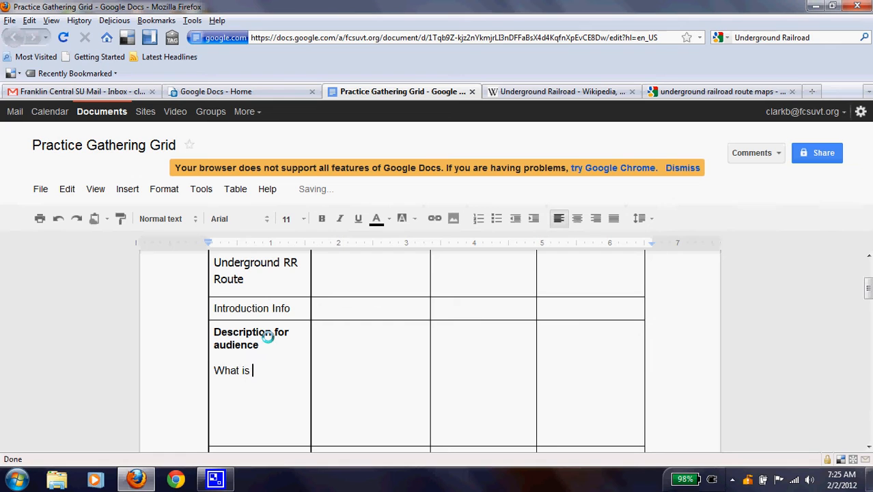
# Step: Write 'What is the Underground RR' and 'The route', then switch to the Wikipedia article
pyautogui.write('the Underground r')
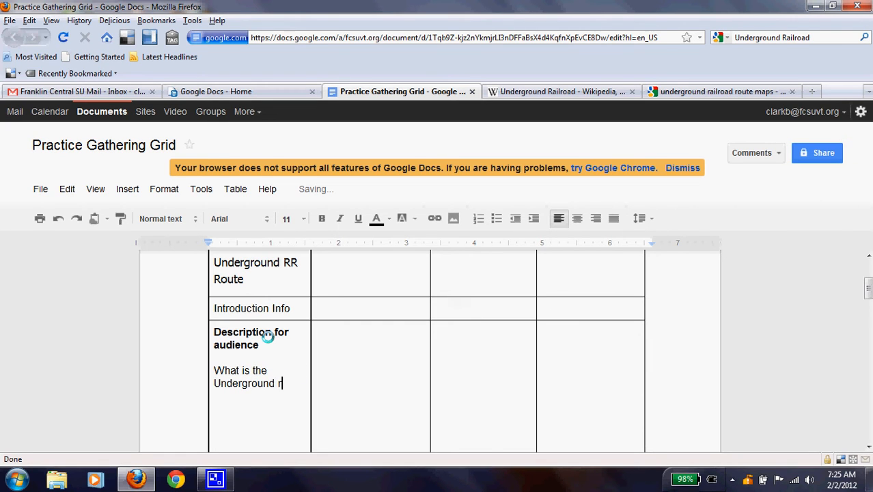
pyautogui.write('RR')
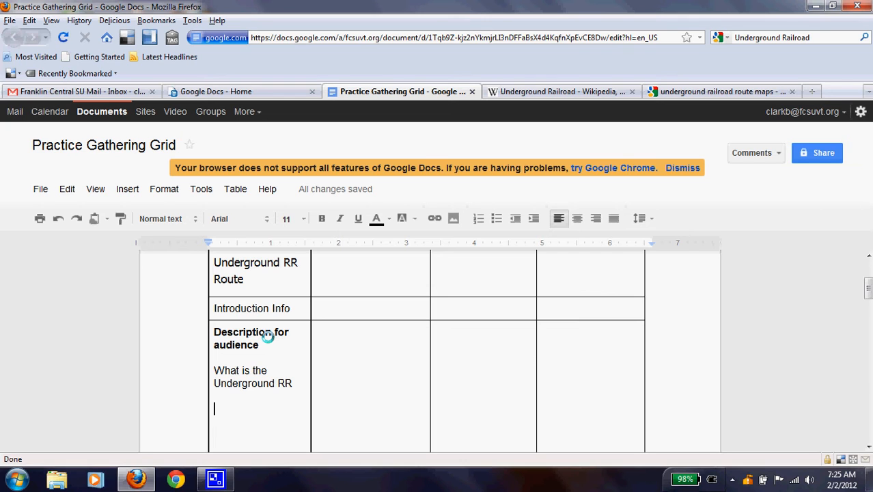
pyautogui.write('s')
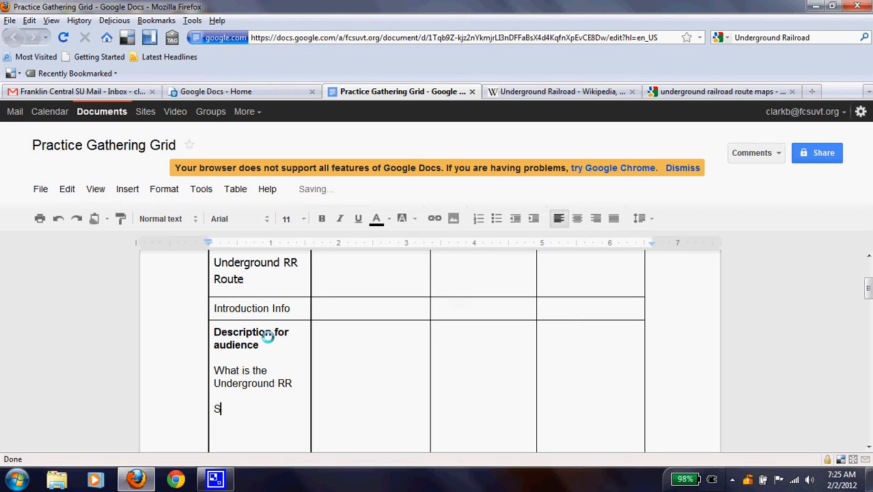
pyautogui.write('The route')
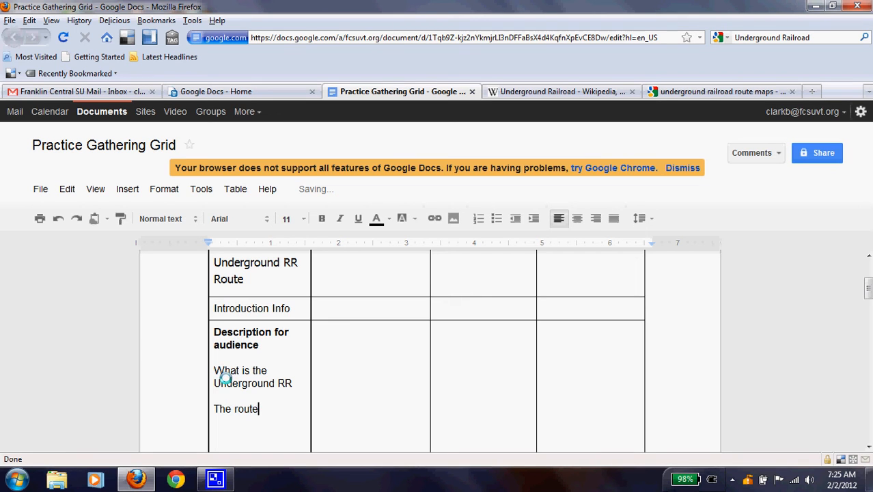
pyautogui.moveTo(826, 312)
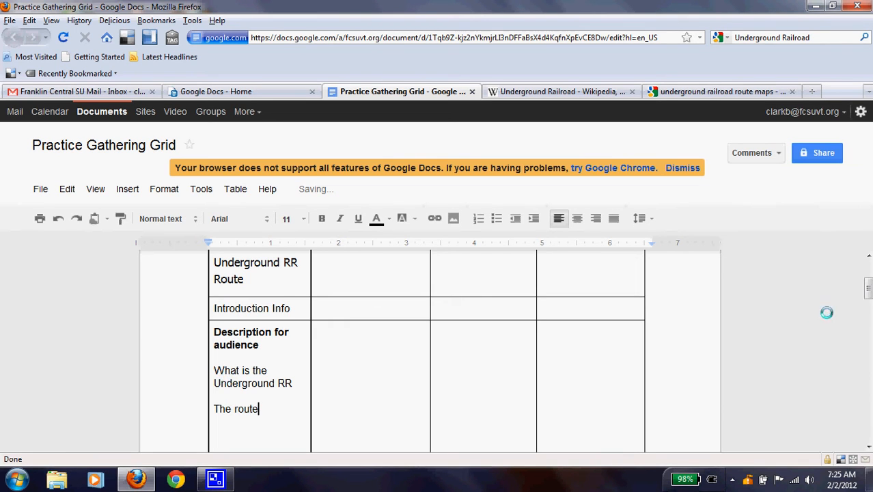
pyautogui.scroll(-3)
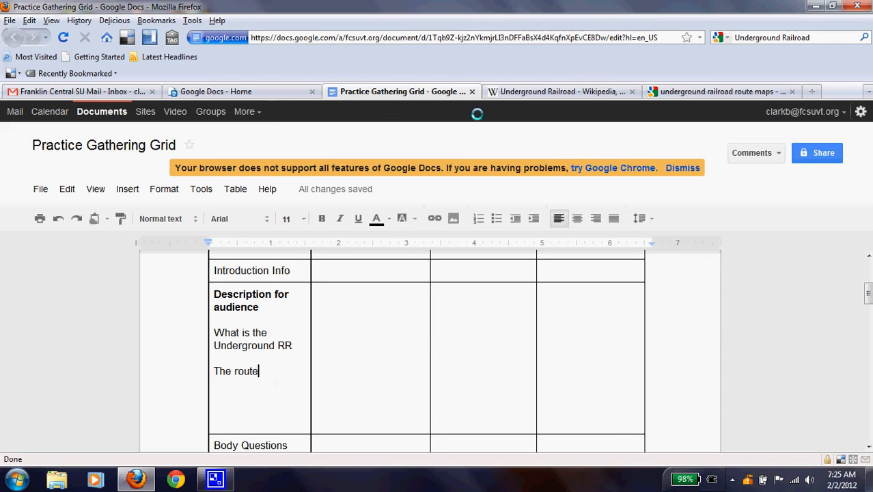
pyautogui.click(560, 91)
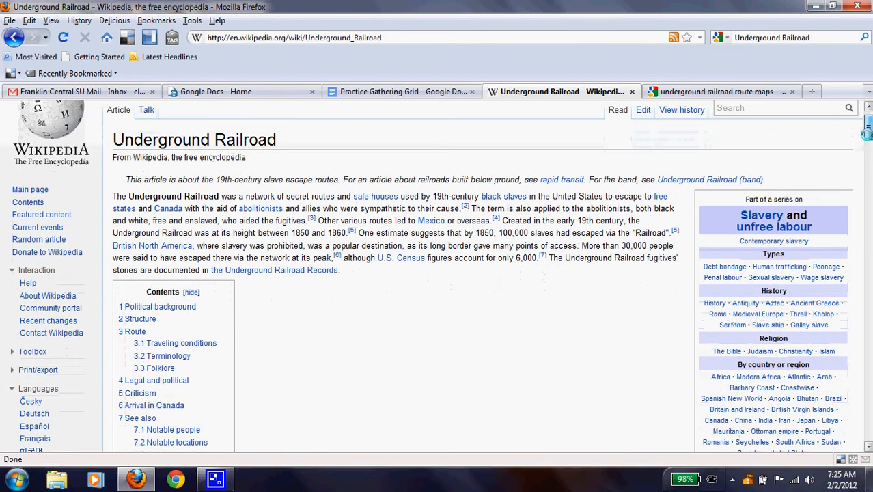
# Step: Skim the Underground Railroad article and return to the Practice Gathering Grid
pyautogui.scroll(-3)
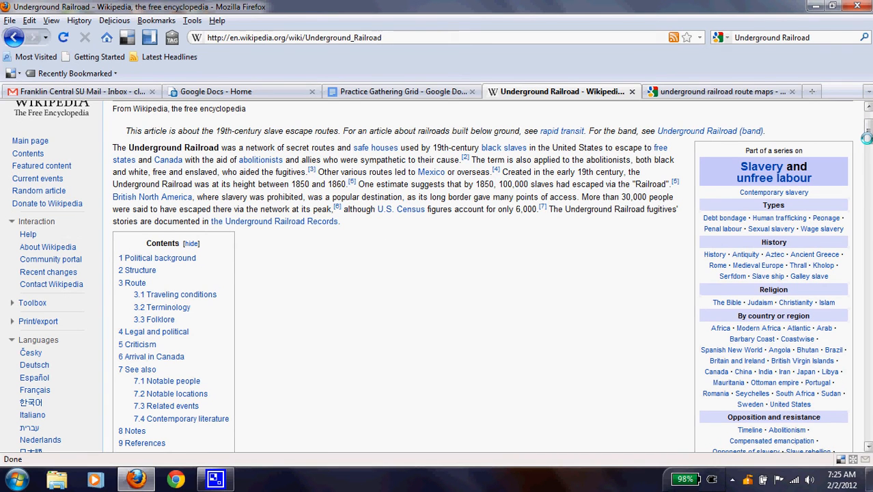
pyautogui.scroll(-3)
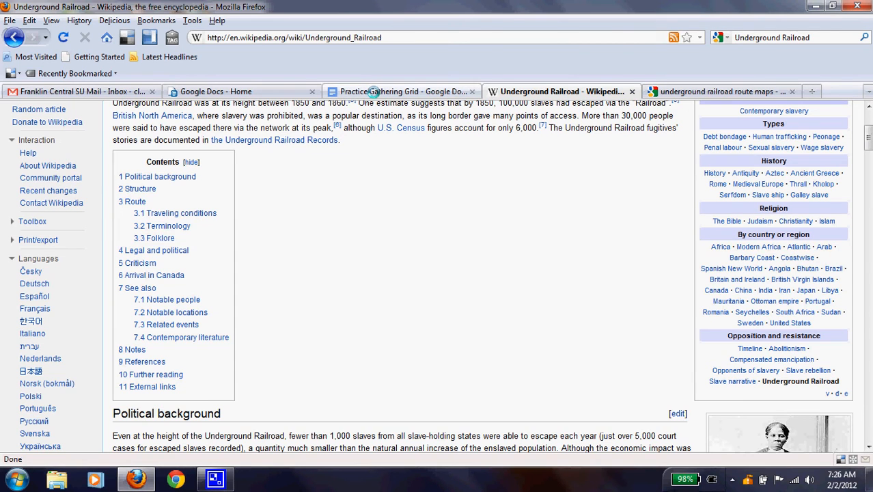
pyautogui.click(402, 90)
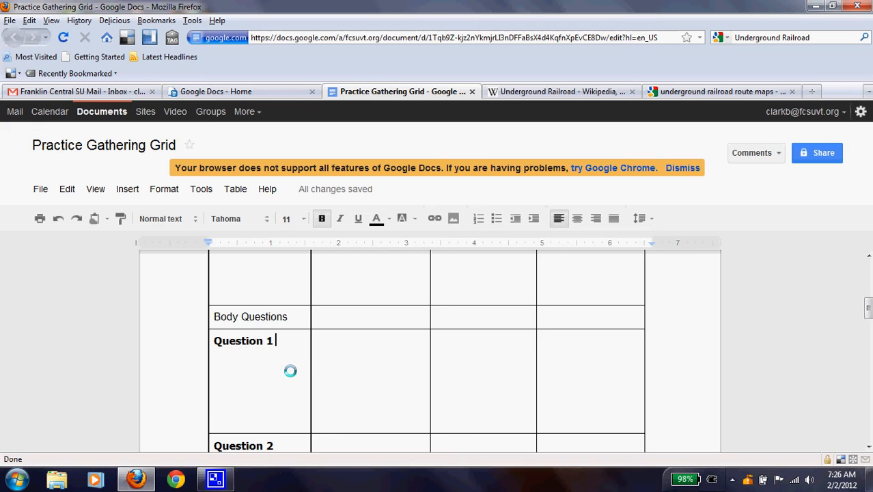
# Step: Complete Question 1 as 'What were the traveling conditions like?', then go to the search results
pyautogui.scroll(-3)
pyautogui.write('What were the')
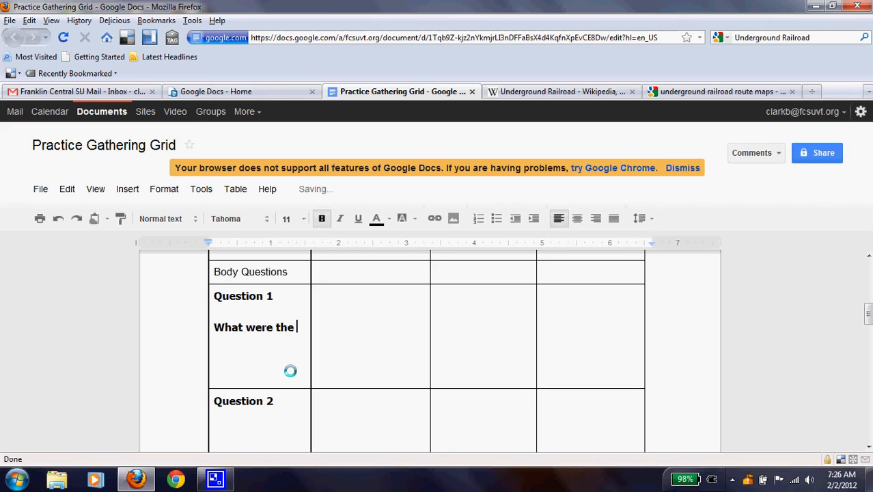
pyautogui.write('traveling')
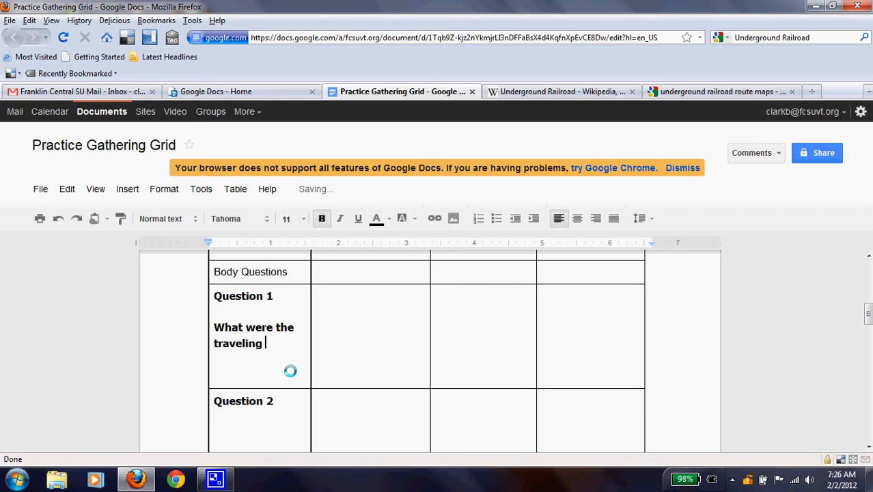
pyautogui.write('conditions')
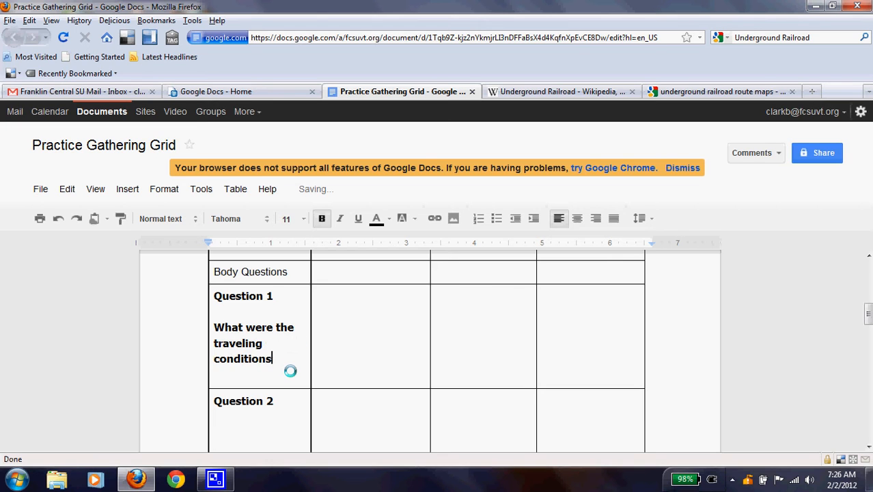
pyautogui.write('like.')
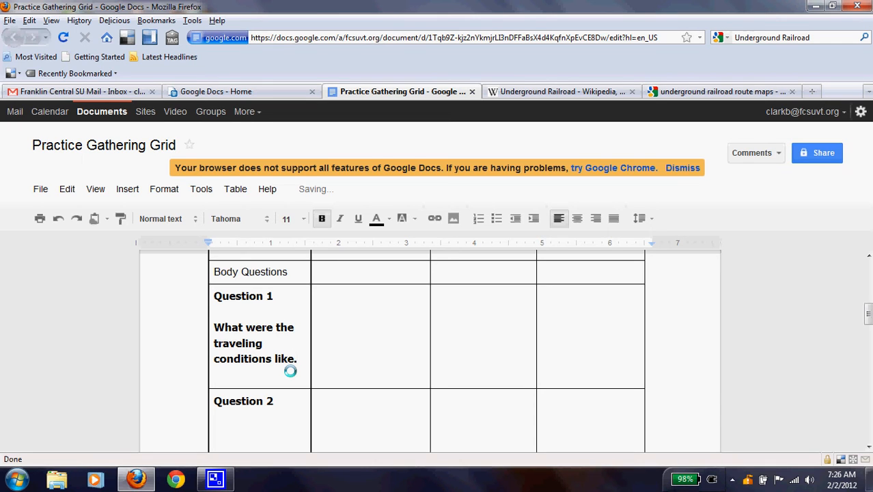
pyautogui.write('?')
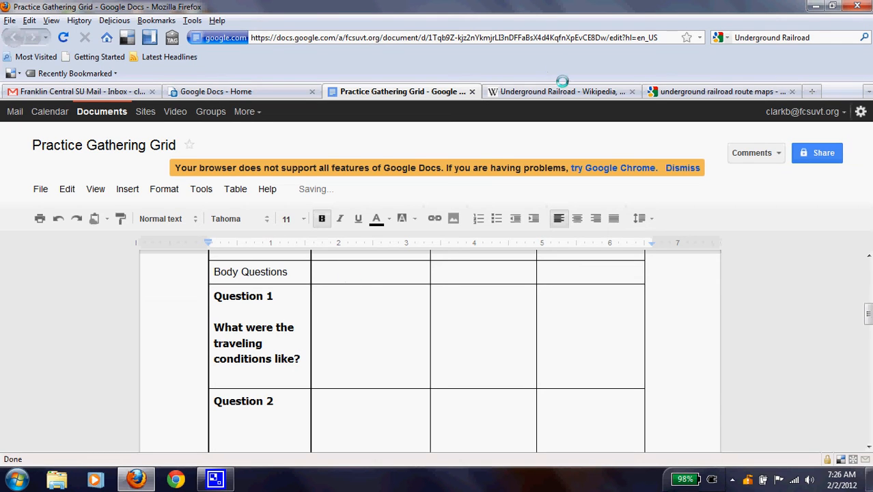
pyautogui.moveTo(566, 90)
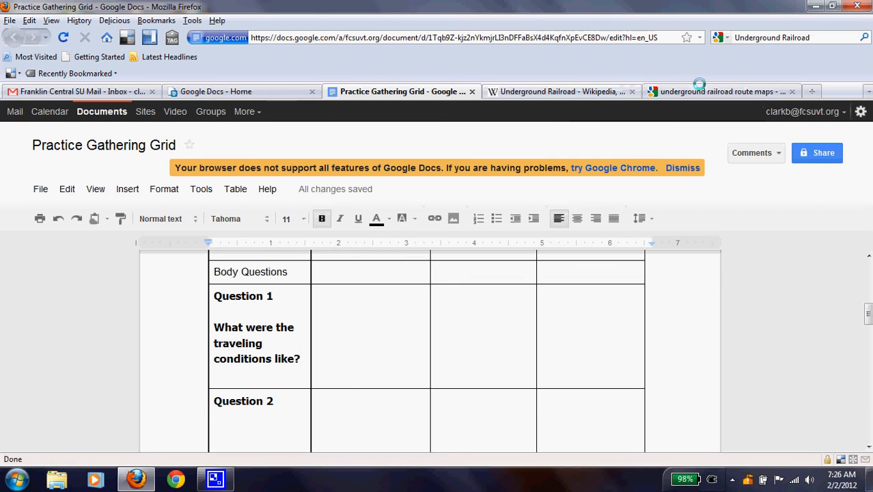
pyautogui.click(721, 90)
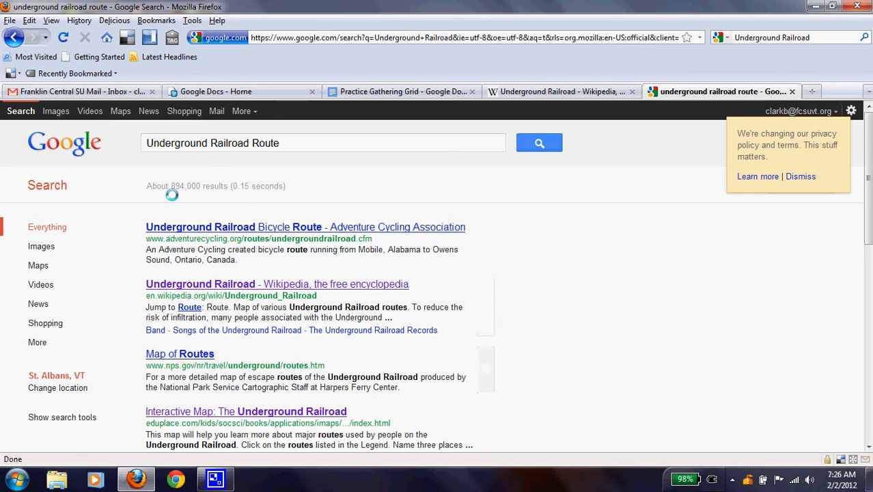
# Step: Replace 'Route' in the query to search 'Underground Railroad travel conditions'
pyautogui.click(284, 143)
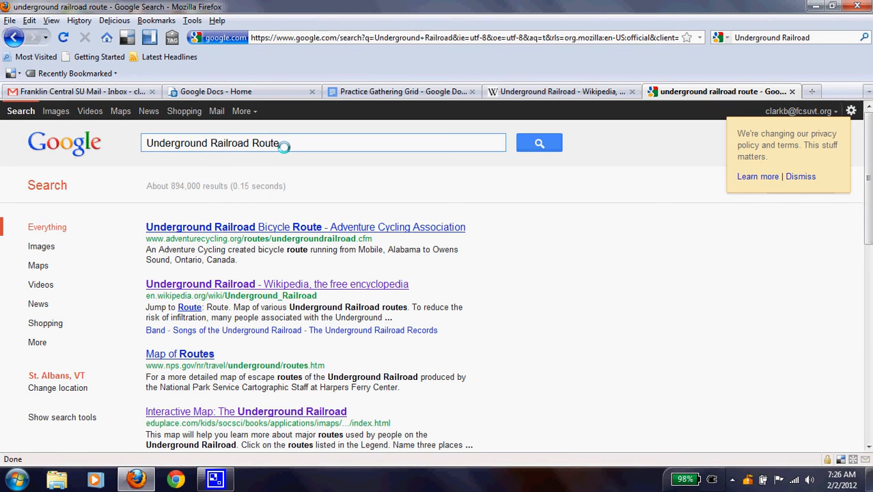
pyautogui.click(284, 143)
pyautogui.write(' -bicycle')
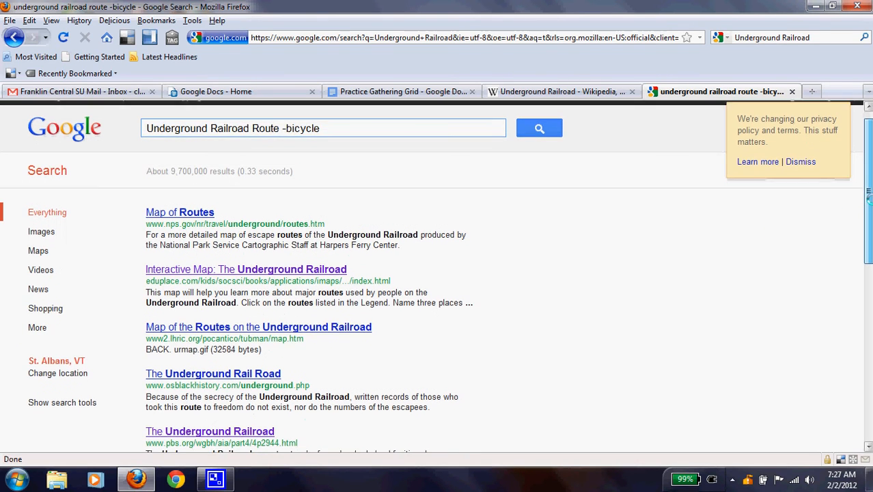
pyautogui.scroll(-3)
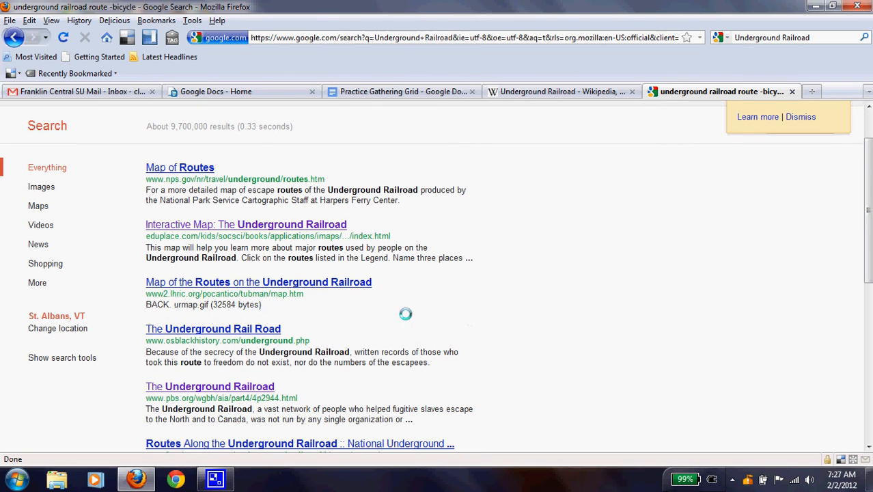
pyautogui.click(402, 90)
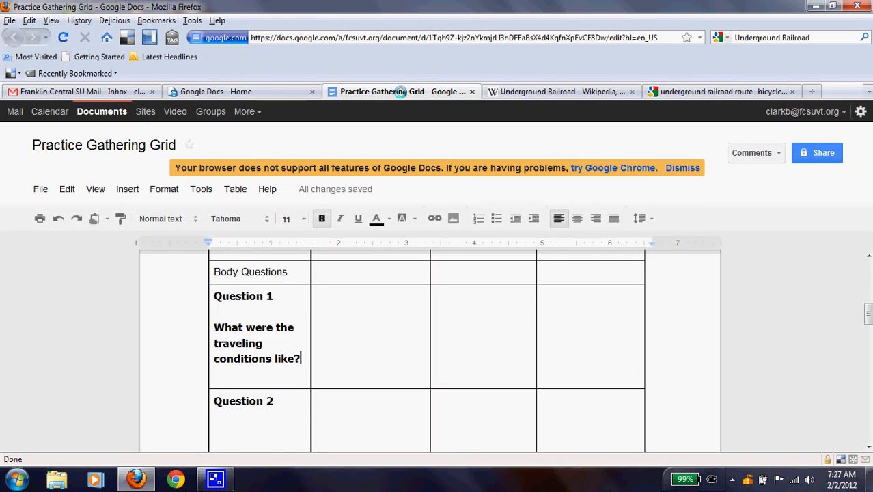
pyautogui.click(716, 91)
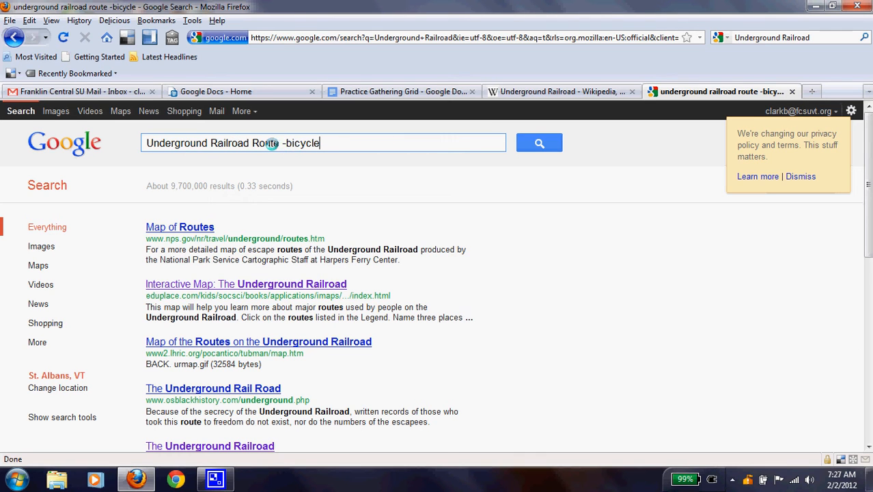
pyautogui.moveTo(251, 143)
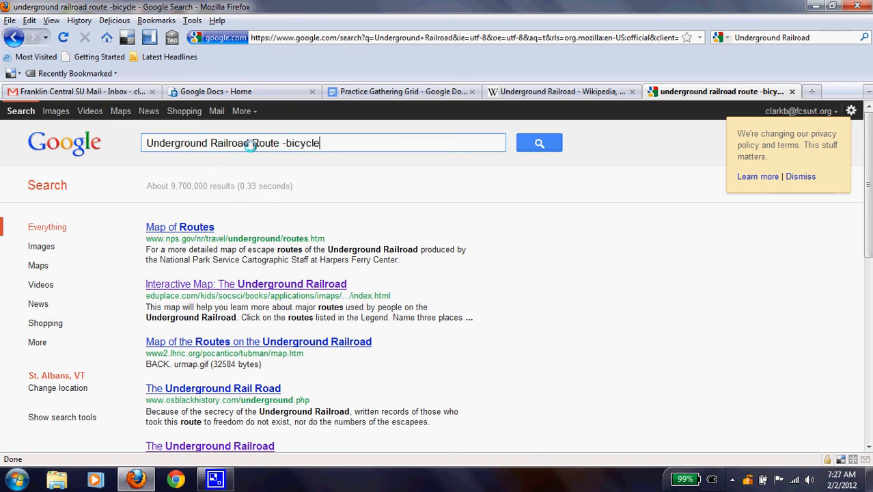
pyautogui.doubleClick(267, 143)
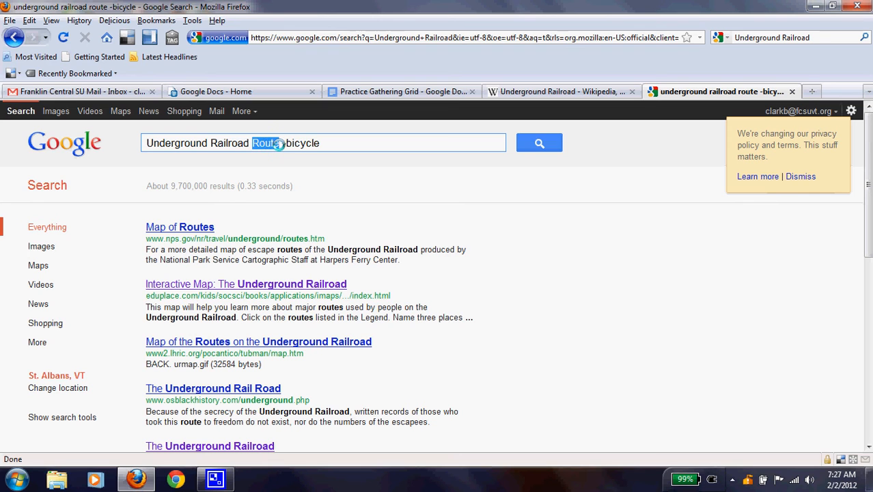
pyautogui.write('travel conditions')
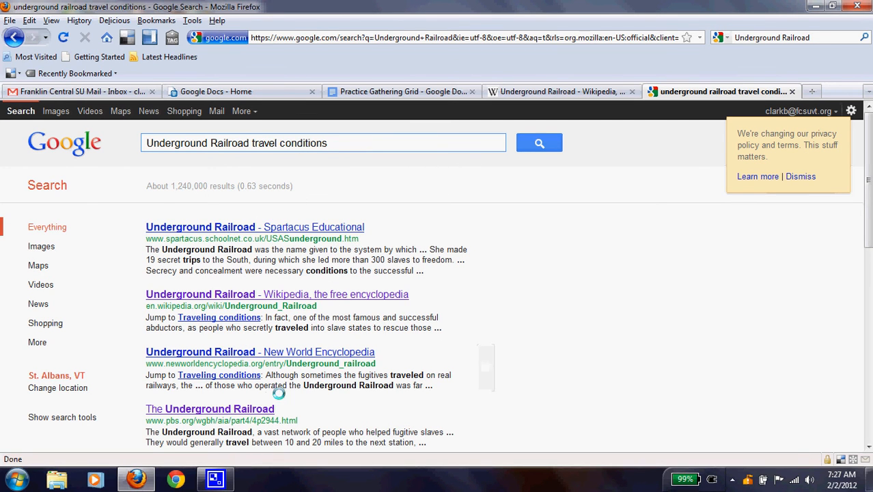
pyautogui.moveTo(287, 352)
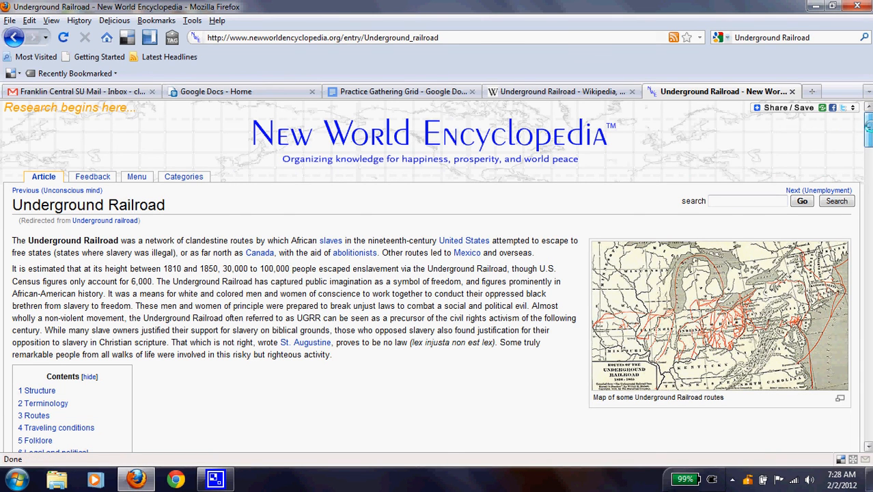
# Step: Jump to the Traveling conditions section and select its web address
pyautogui.scroll(-3)
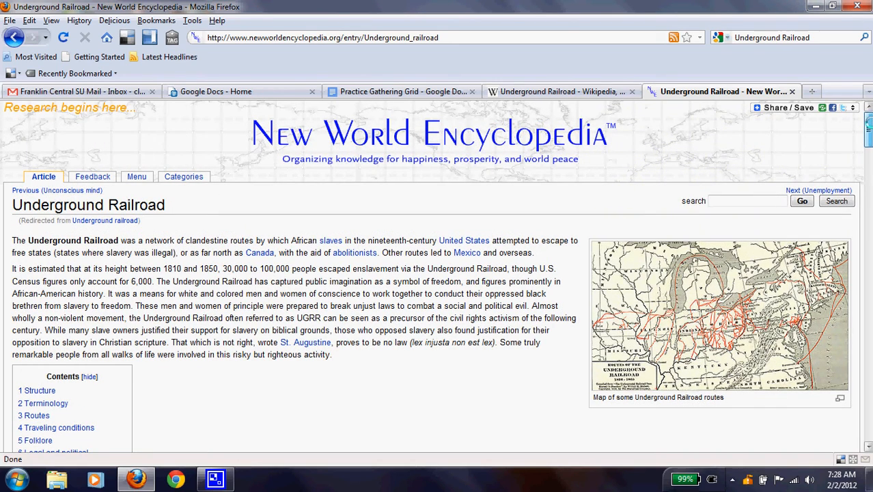
pyautogui.scroll(-3)
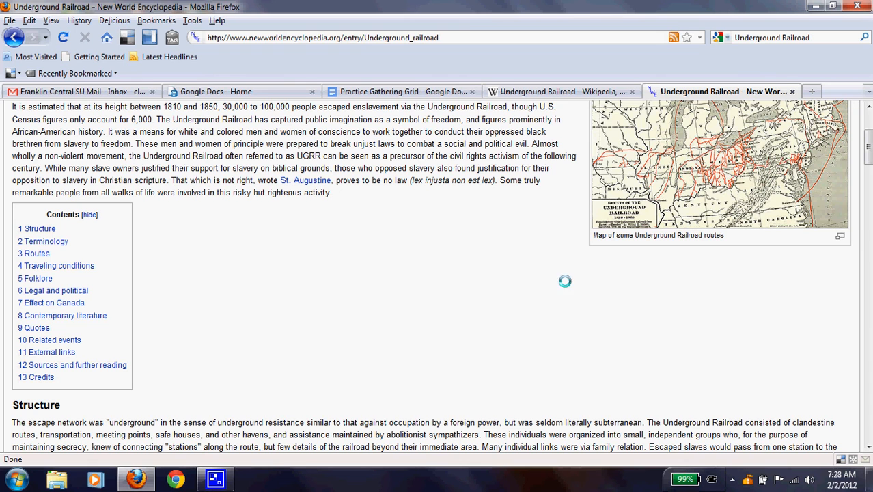
pyautogui.click(56, 265)
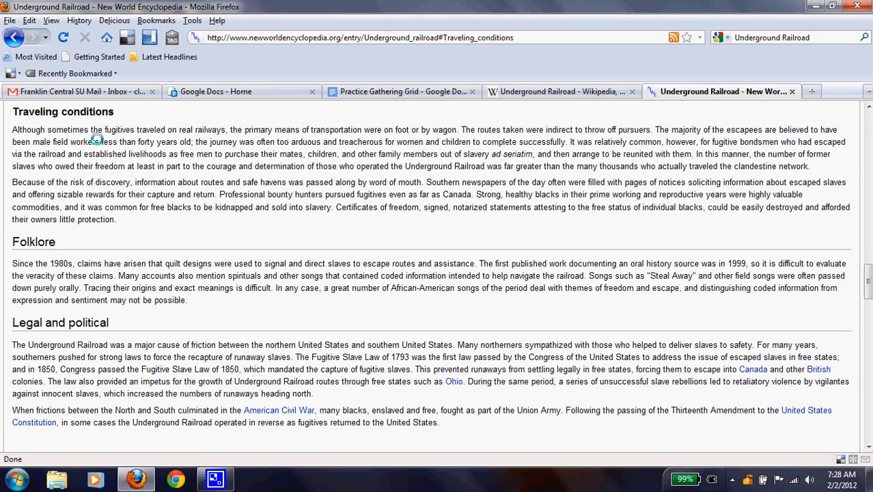
pyautogui.moveTo(194, 184)
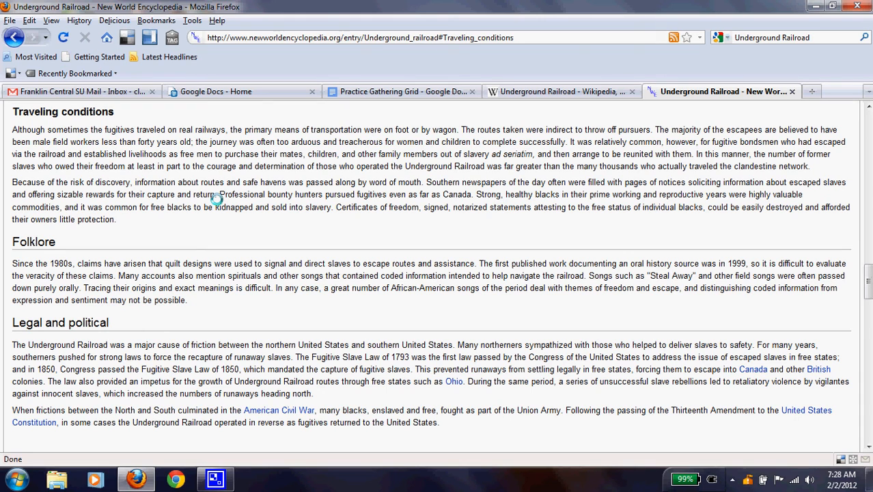
pyautogui.moveTo(181, 188)
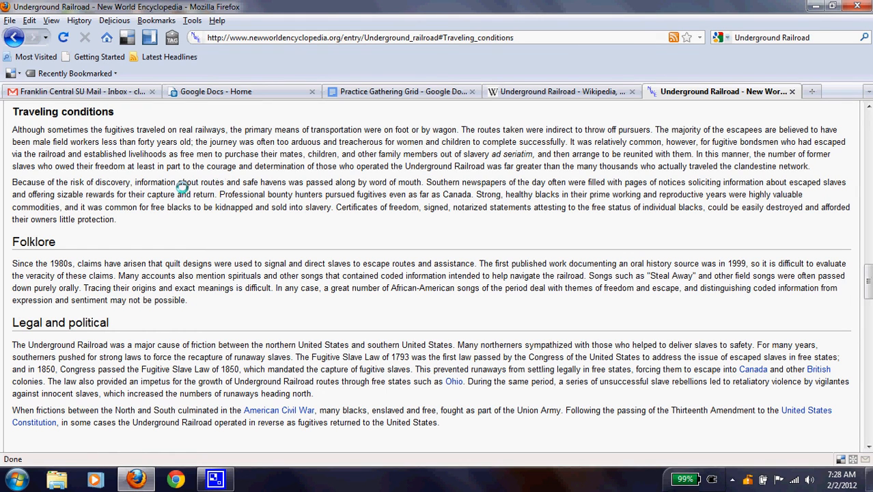
pyautogui.moveTo(267, 125)
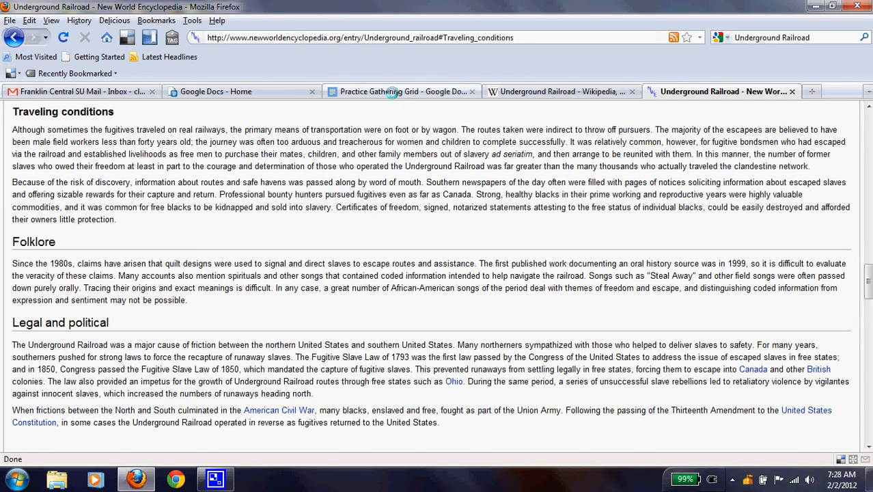
pyautogui.click(303, 39)
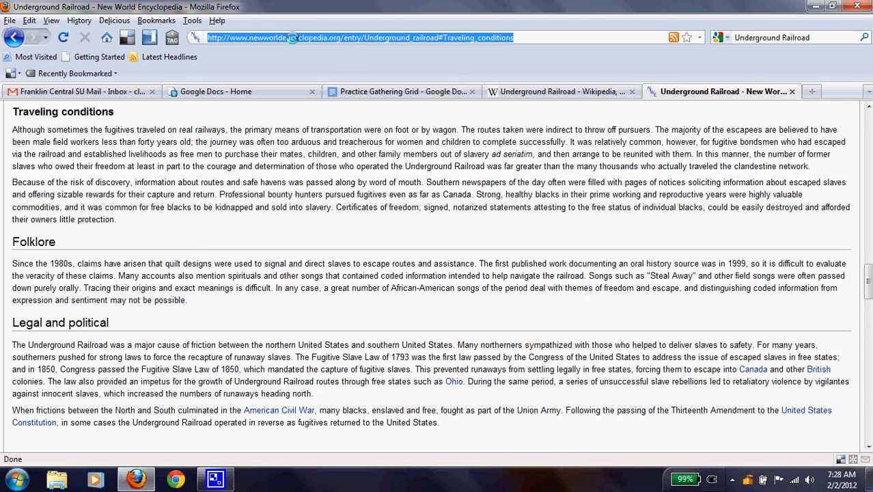
pyautogui.click(401, 90)
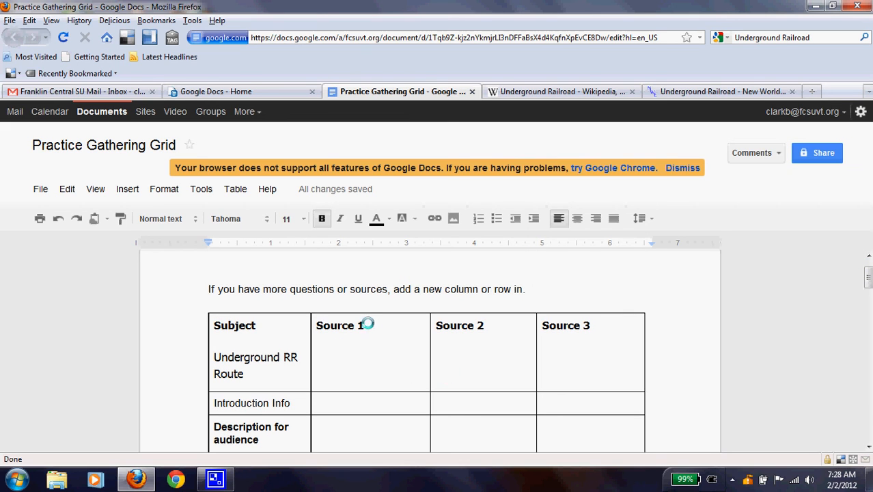
# Step: Link the Source 1 heading to the encyclopedia's Traveling conditions section URL
pyautogui.click(328, 325)
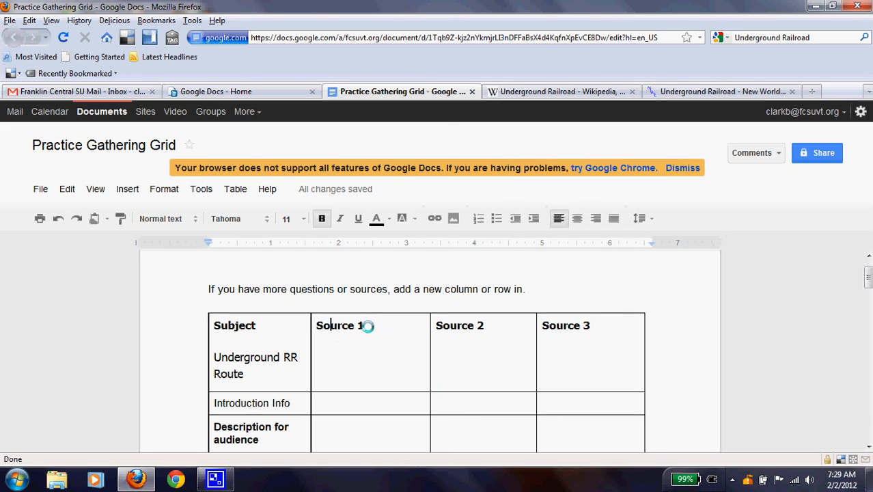
pyautogui.doubleClick(334, 325)
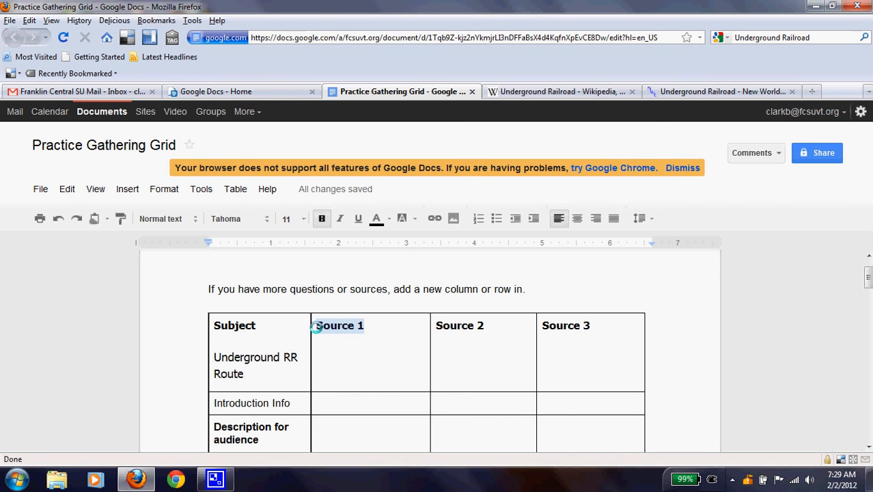
pyautogui.click(434, 218)
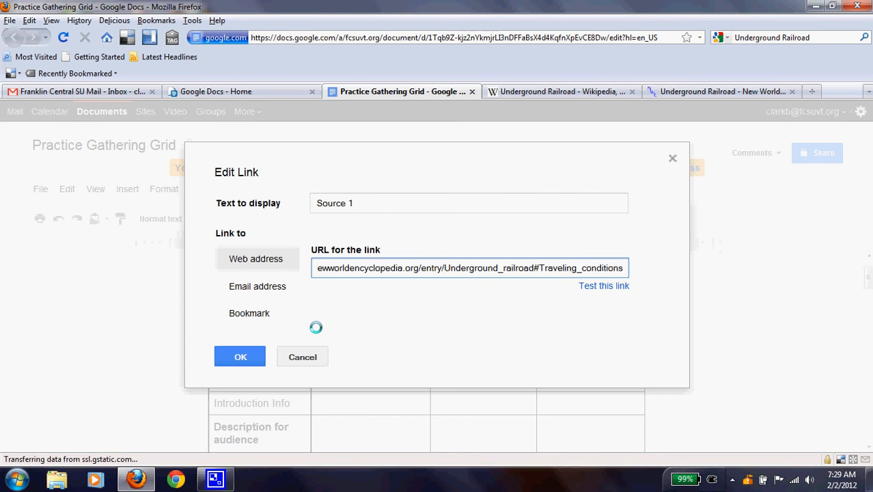
pyautogui.click(241, 355)
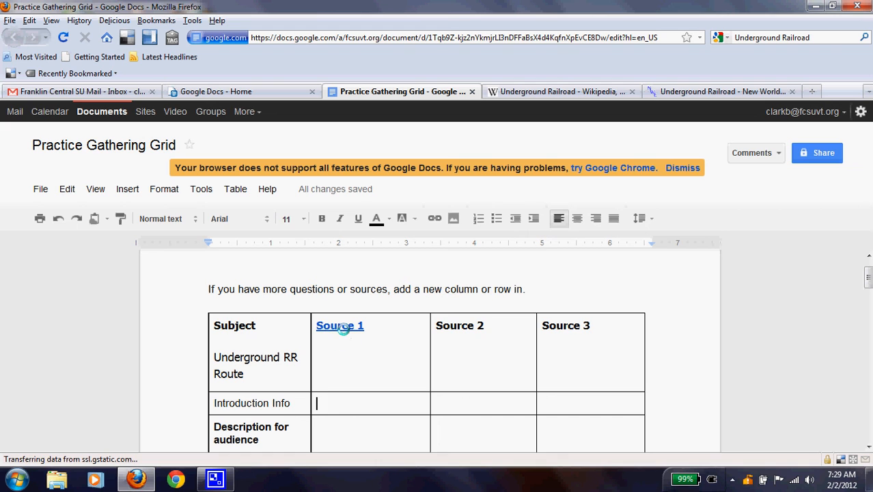
# Step: Enter 'by foot or wagon' under Source 1 for Question 1
pyautogui.scroll(-3)
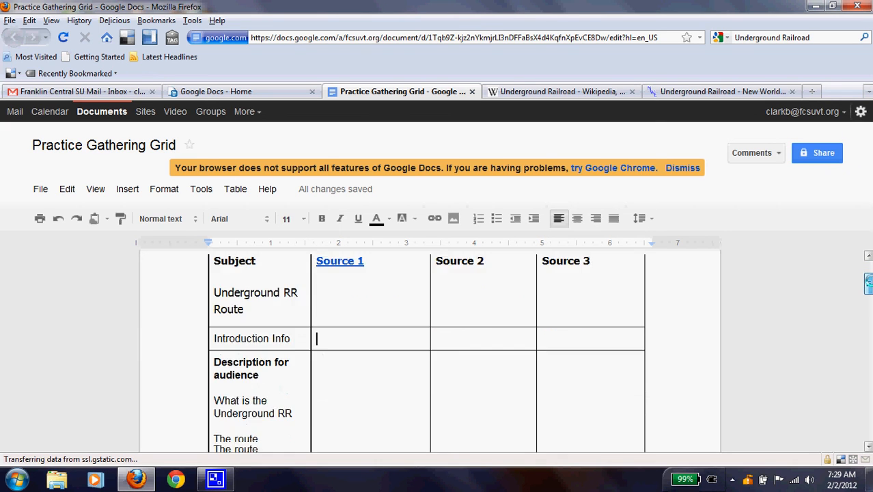
pyautogui.scroll(-3)
pyautogui.write('by foot or')
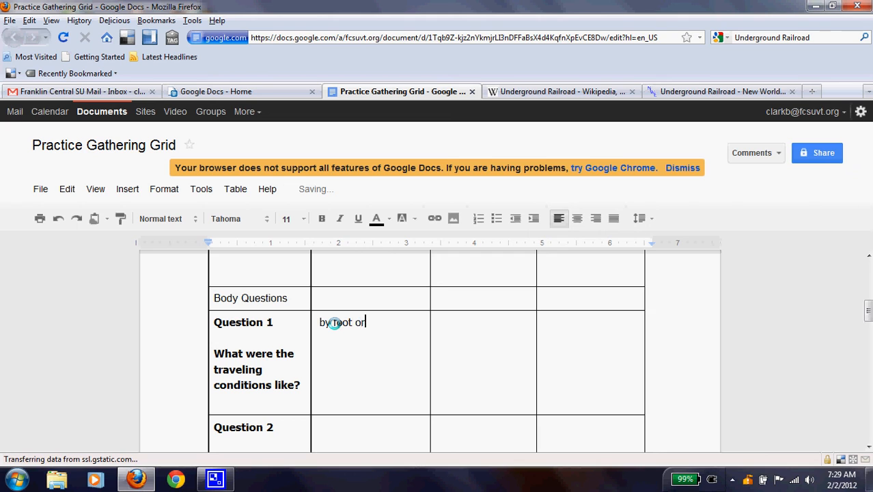
pyautogui.write('wagon')
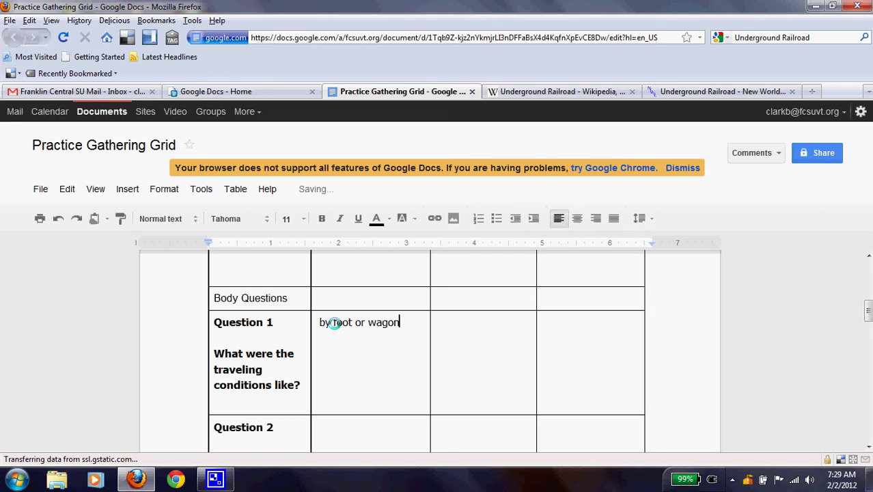